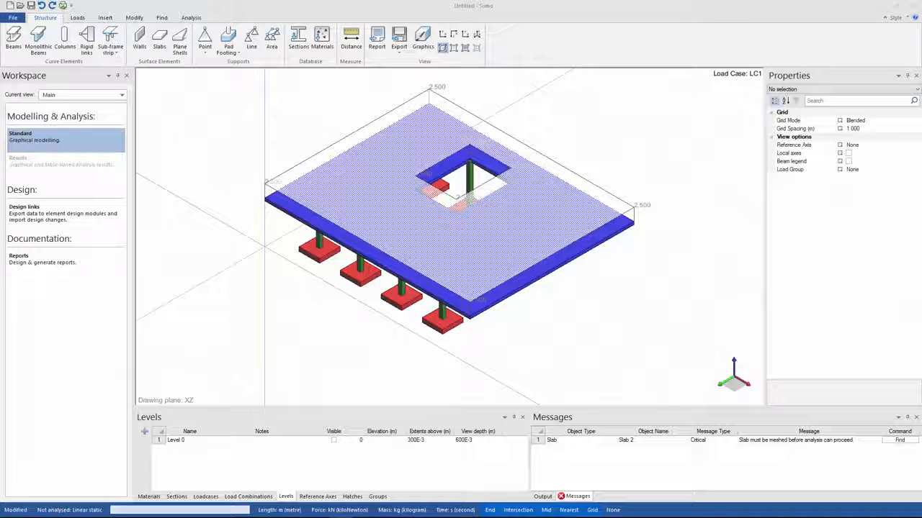
pyautogui.moveTo(558, 268)
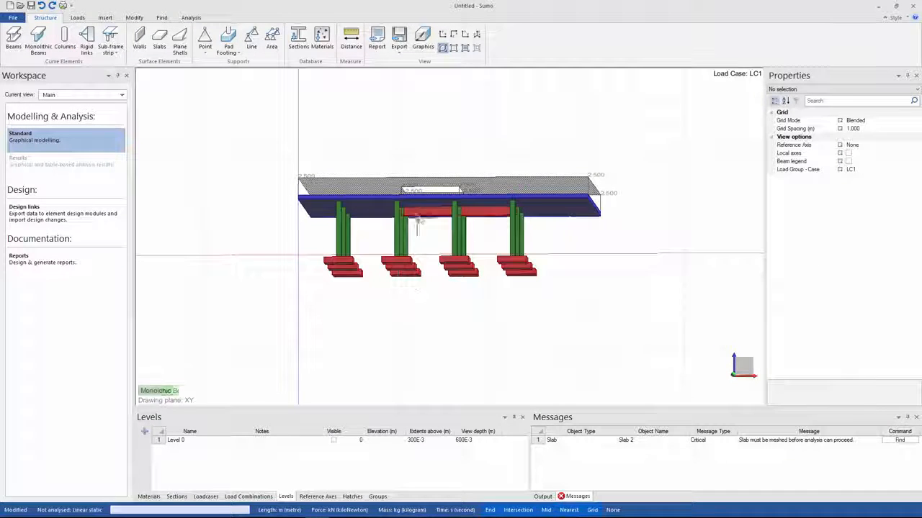
# Step: Select the red monolithic beam under the slab to check its offset in Properties
pyautogui.click(417, 220)
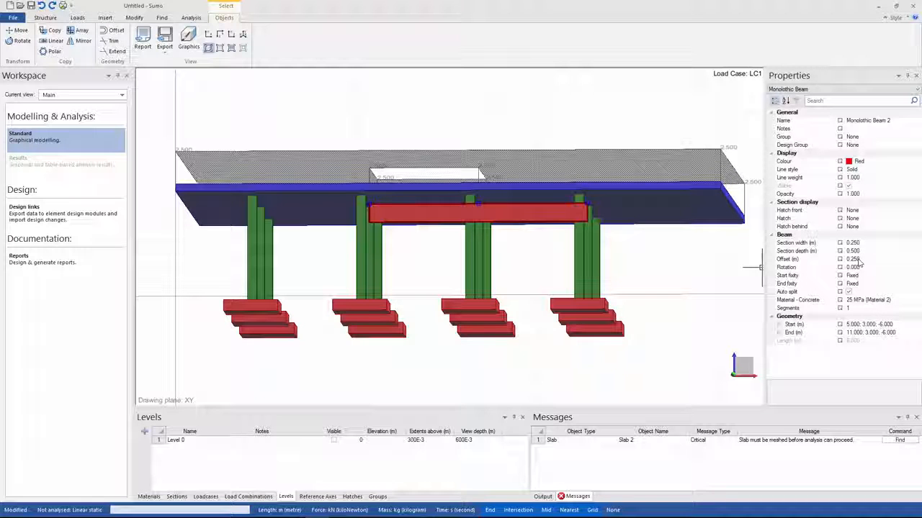
pyautogui.click(53, 18)
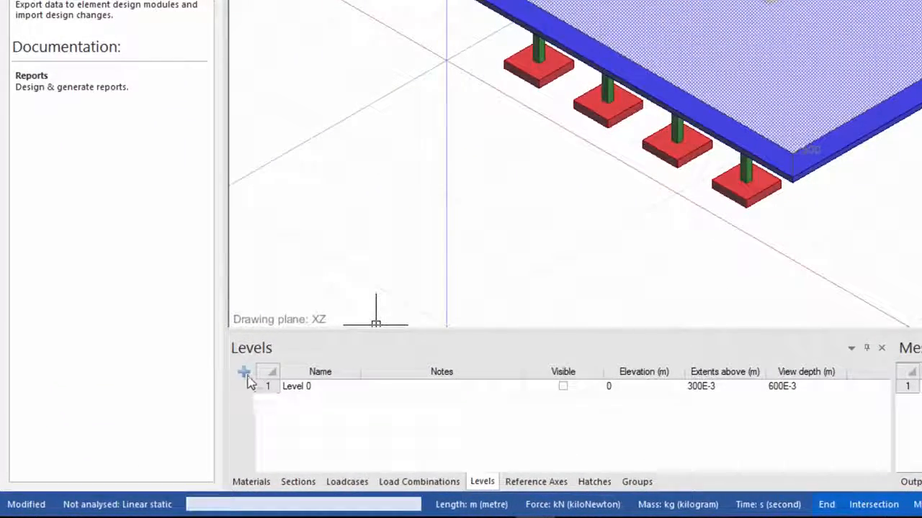
# Step: Add Level1 at elevation 3 with extents above 1 and view depth 2
pyautogui.click(243, 373)
pyautogui.write('Level1')
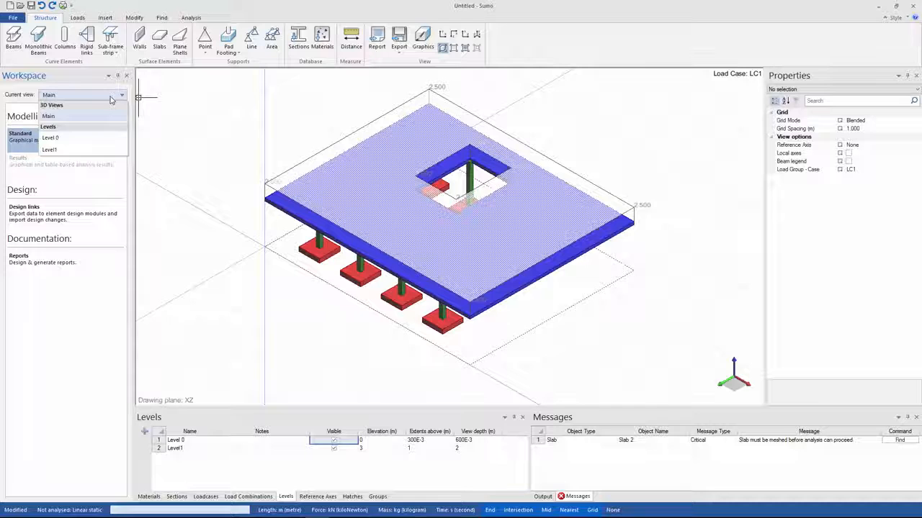
pyautogui.moveTo(67, 149)
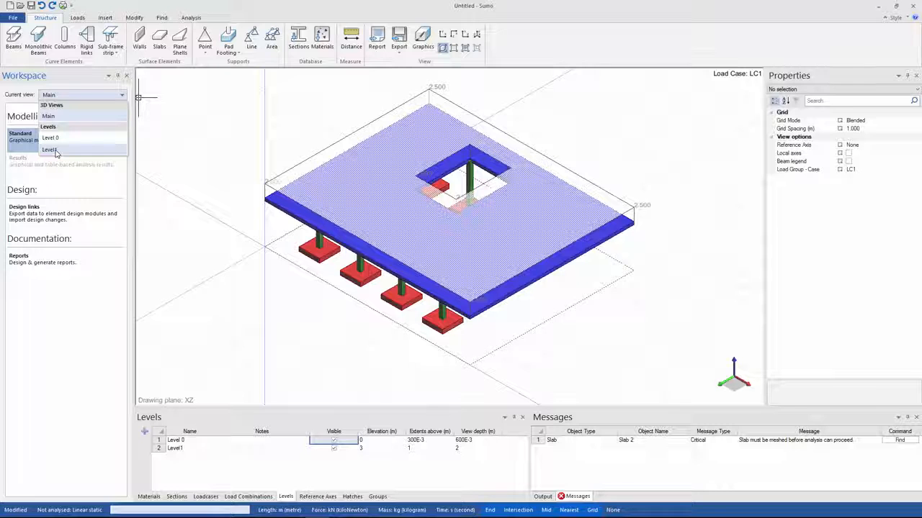
# Step: Make Level1 the current view and display it isometrically
pyautogui.click(51, 149)
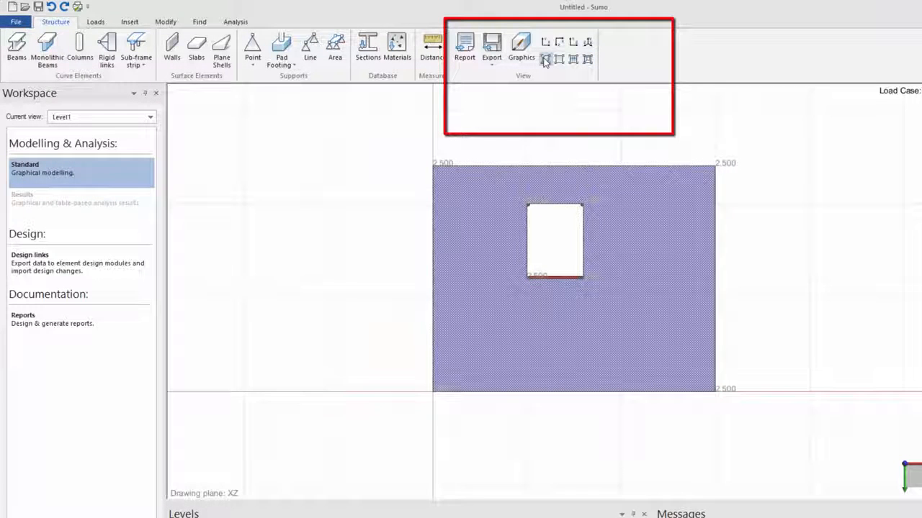
pyautogui.moveTo(590, 45)
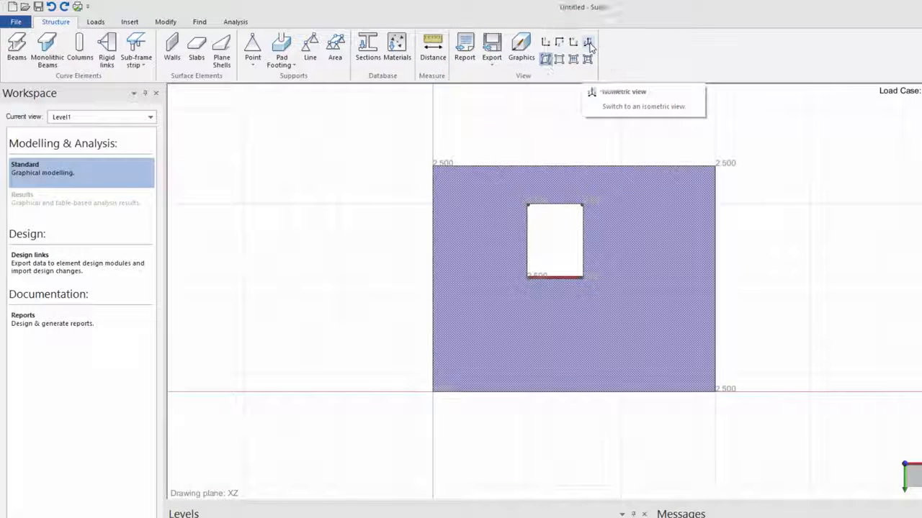
pyautogui.click(588, 41)
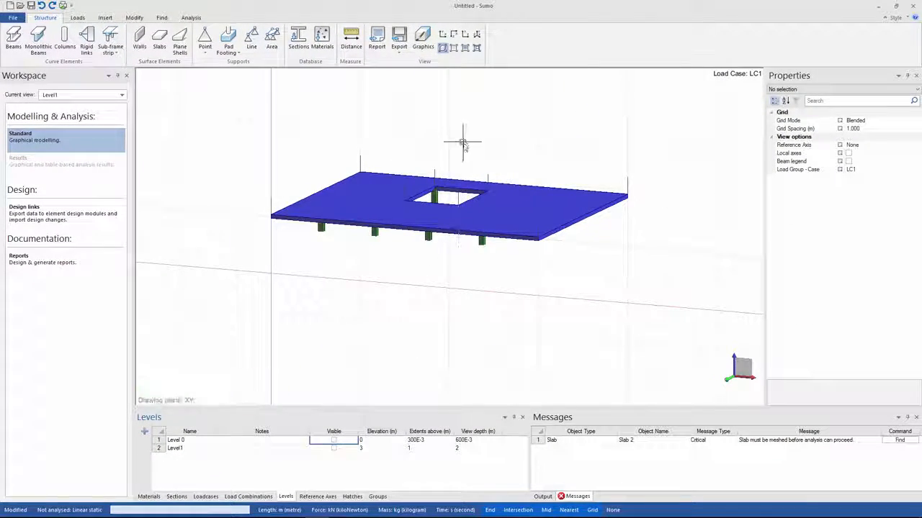
pyautogui.click(207, 496)
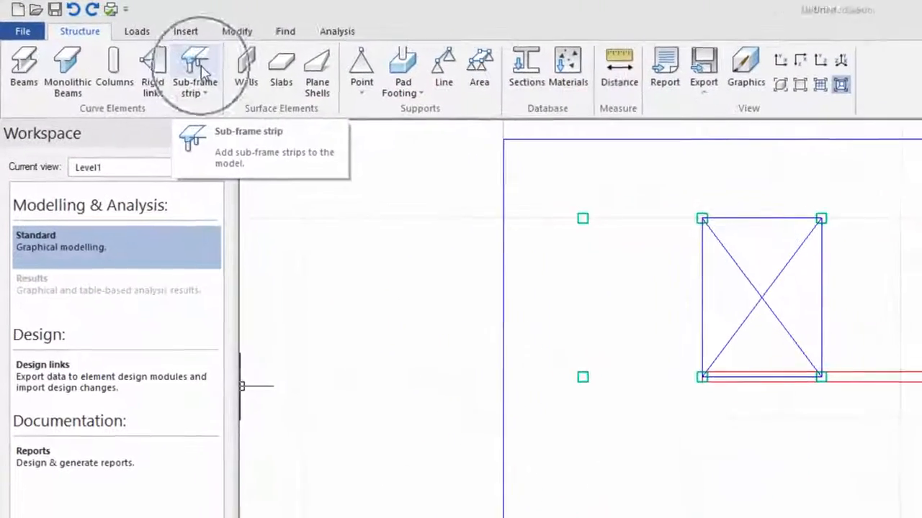
# Step: Start the Sub-frame strip command from the Structure ribbon, using Frame line
pyautogui.click(193, 68)
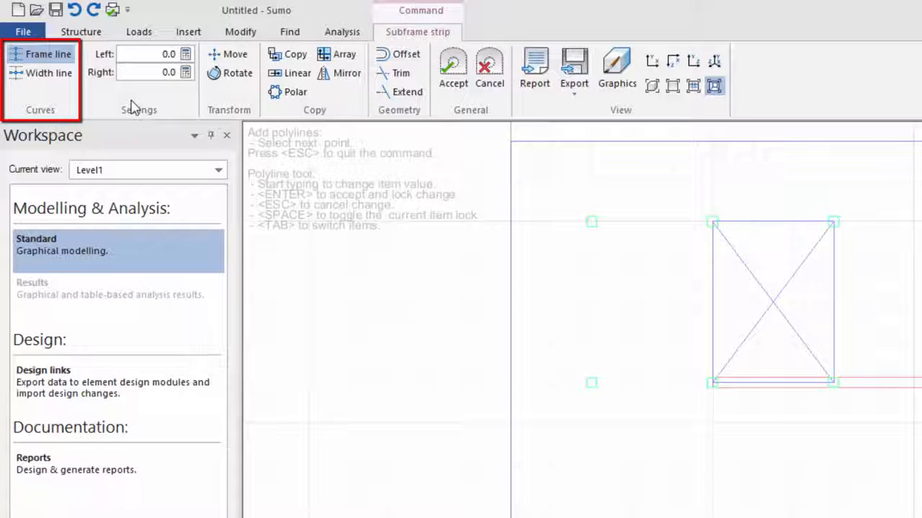
pyautogui.moveTo(26, 96)
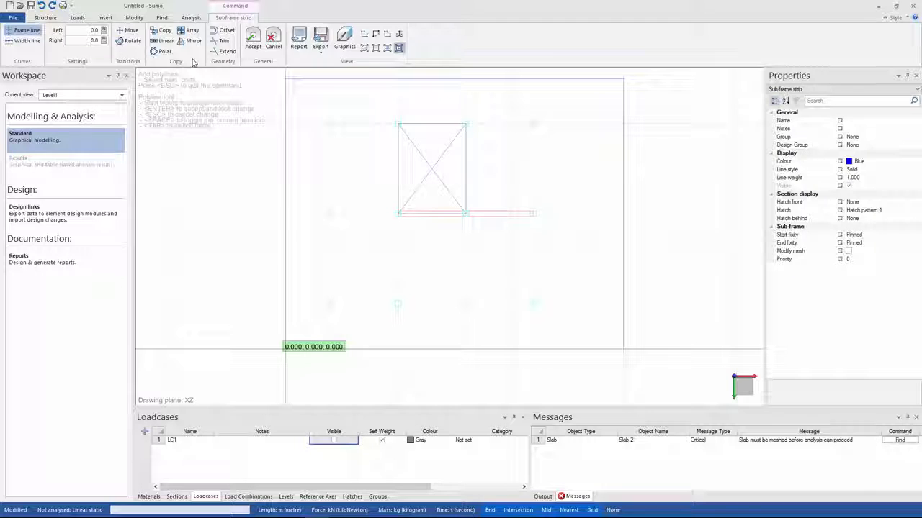
pyautogui.moveTo(578, 234)
pyautogui.write('1.5')
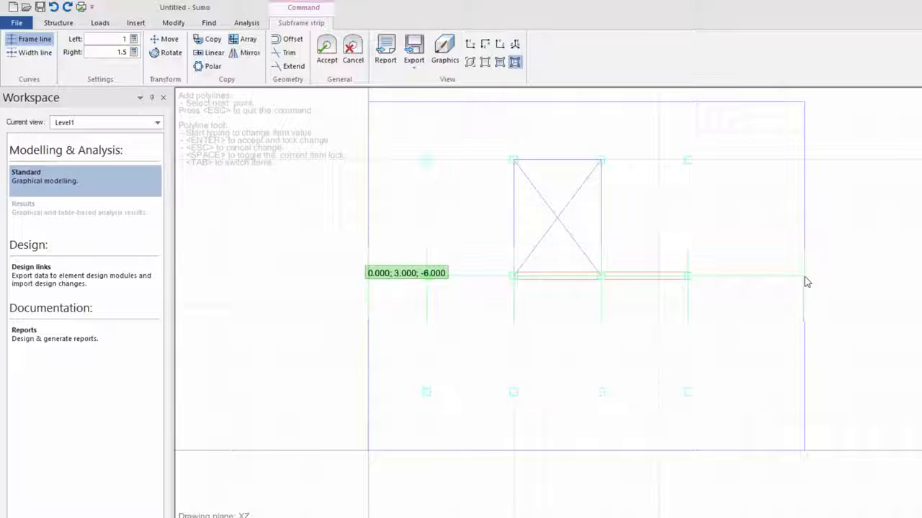
pyautogui.moveTo(597, 294)
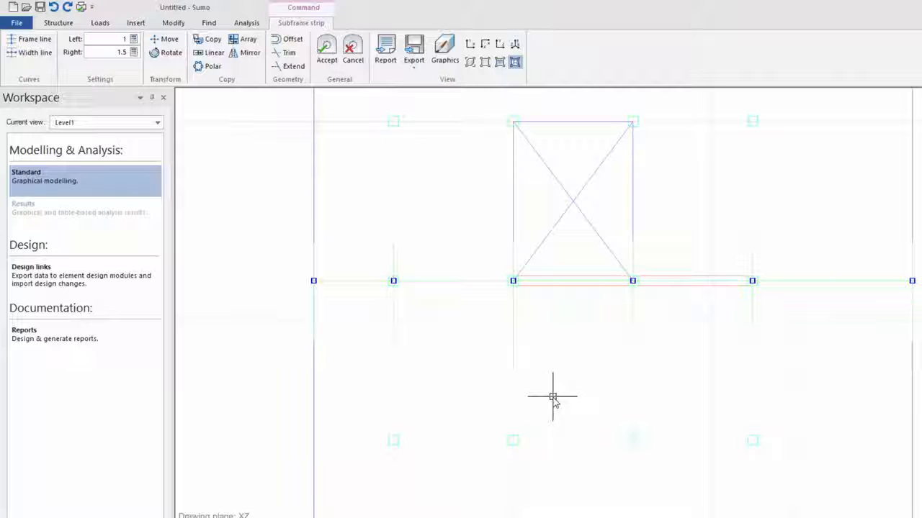
pyautogui.moveTo(477, 336)
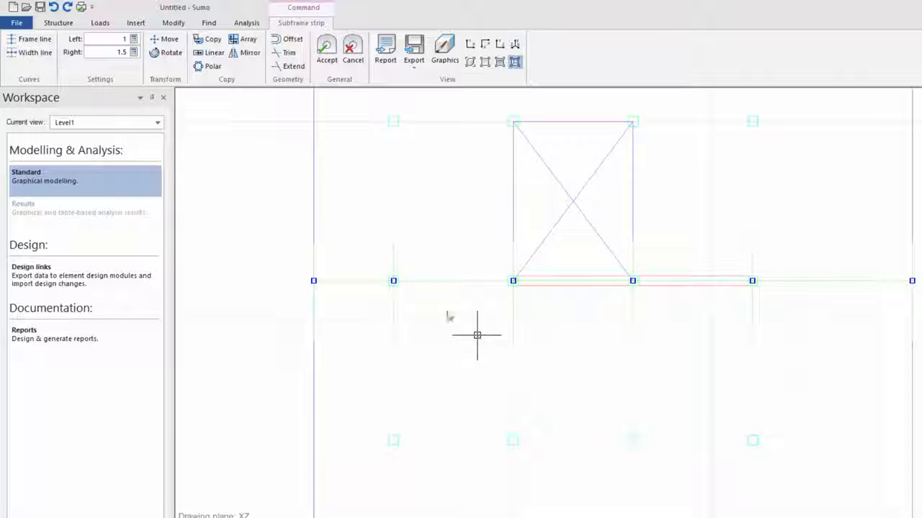
pyautogui.moveTo(327, 51)
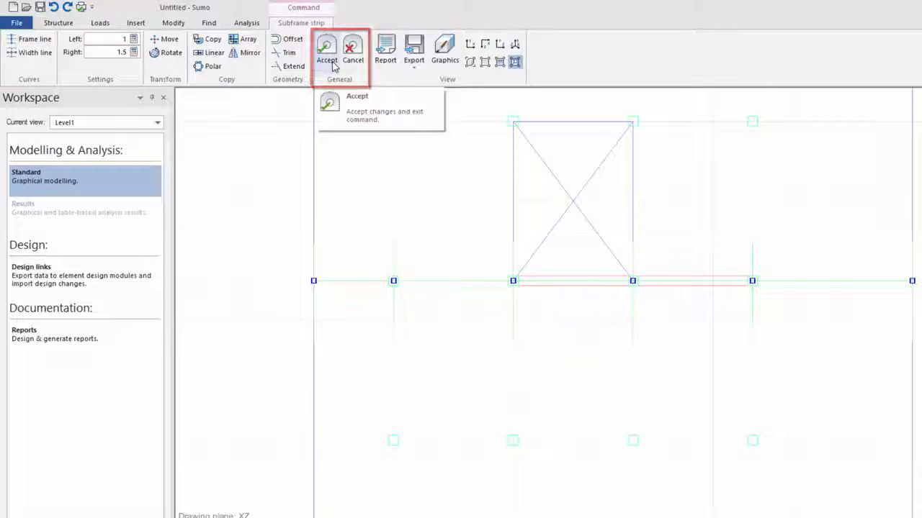
# Step: Accept the sub-frame strip drawn through the column points with Left 1 and Right 1.5
pyautogui.click(332, 45)
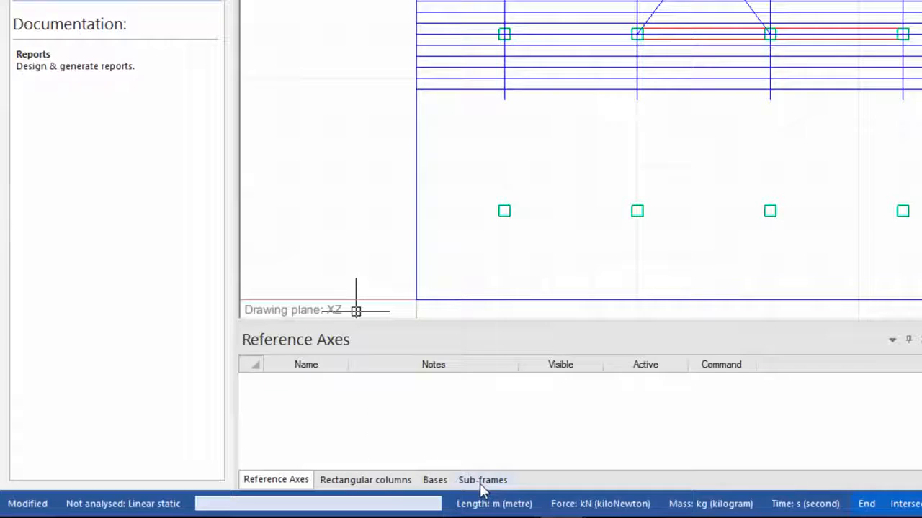
# Step: Show the Sub-frames list, displaying Sub-frame strip 1 with pinned start and end fixity
pyautogui.click(482, 479)
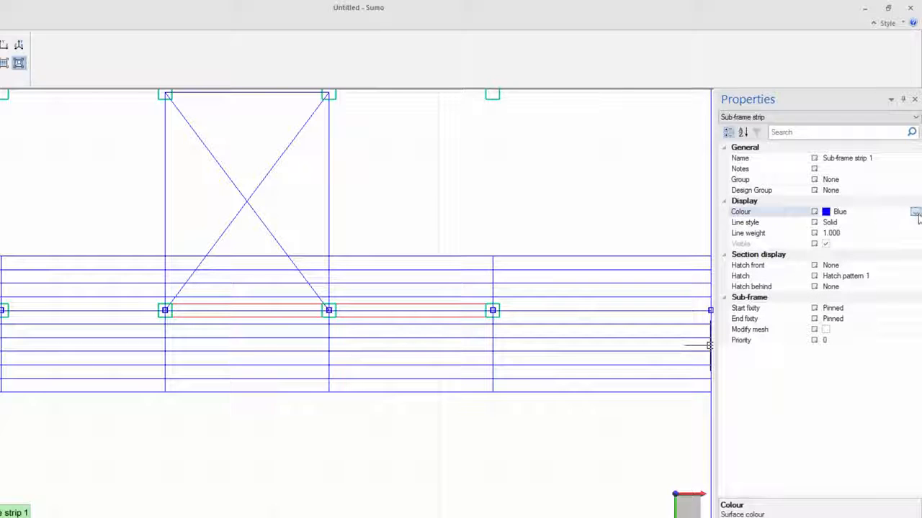
# Step: Set Sub-frame strip 1's Colour property to Green
pyautogui.click(913, 211)
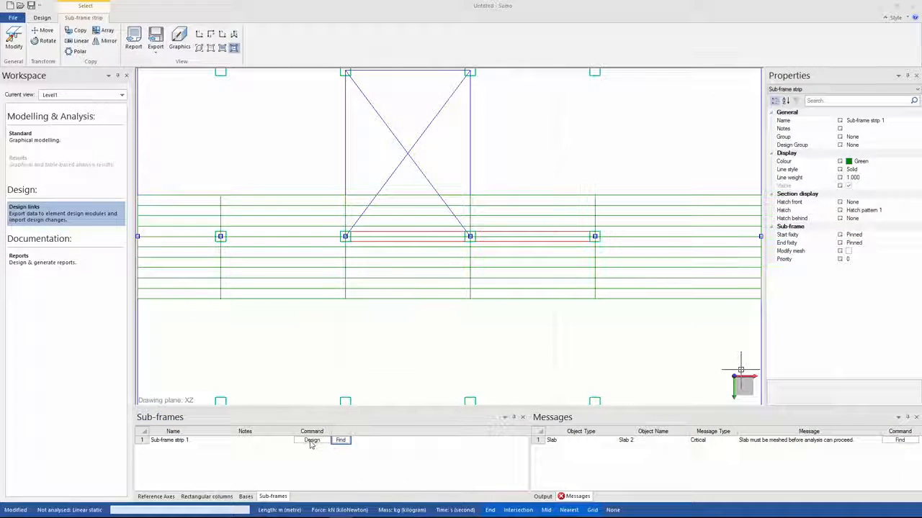
# Step: Run Design for Sub-frame strip 1 to open it in Continuous Beam
pyautogui.click(310, 440)
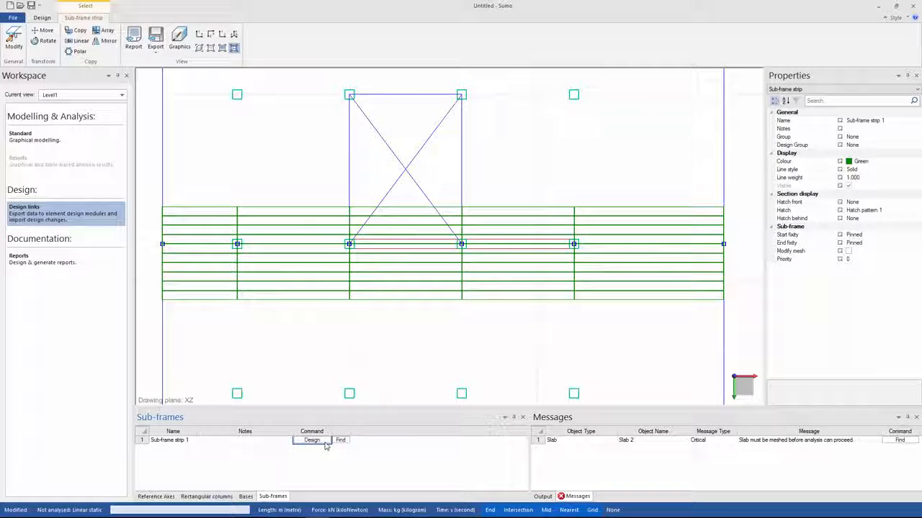
pyautogui.click(311, 440)
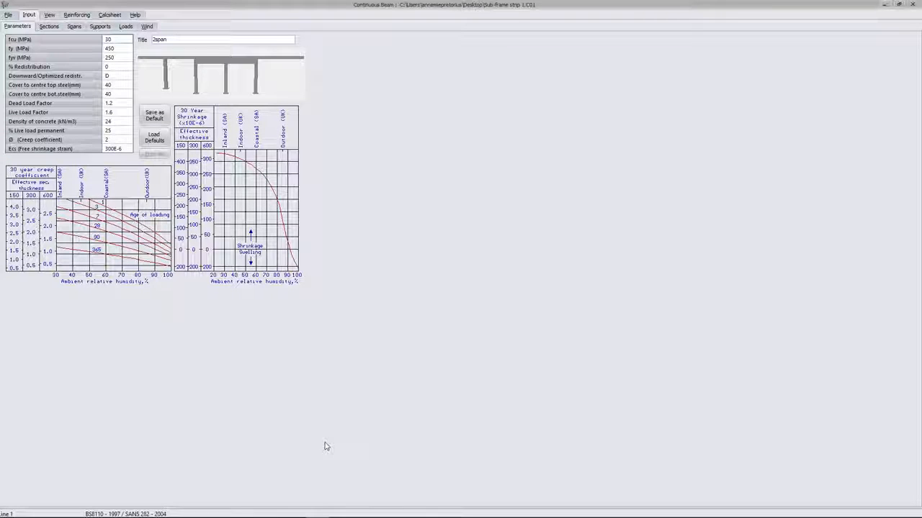
pyautogui.moveTo(265, 428)
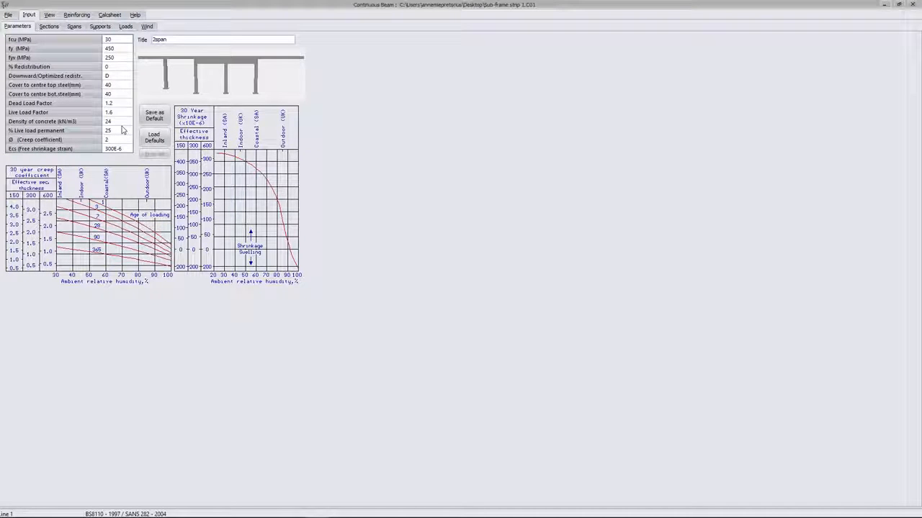
pyautogui.moveTo(235, 90)
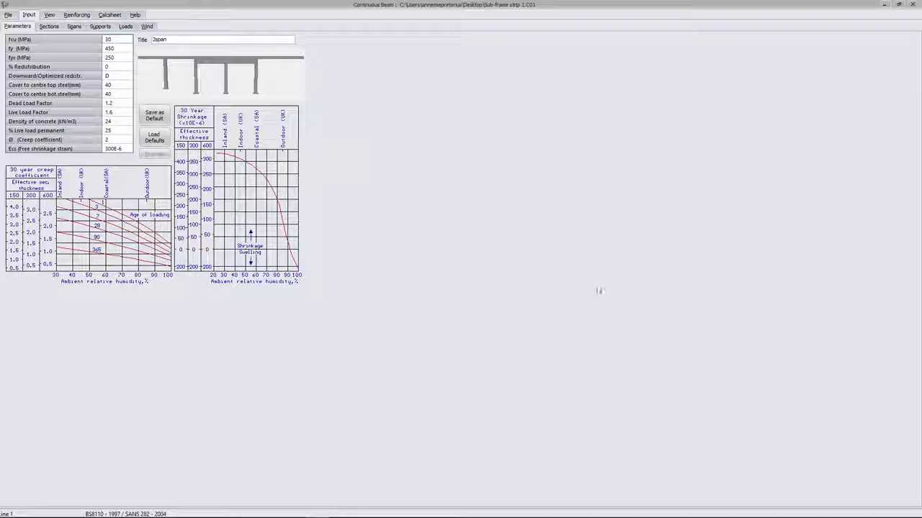
# Step: Review the Sections, Spans, Supports and Loads tabs, then show reinforcing Detailing parameters
pyautogui.click(43, 26)
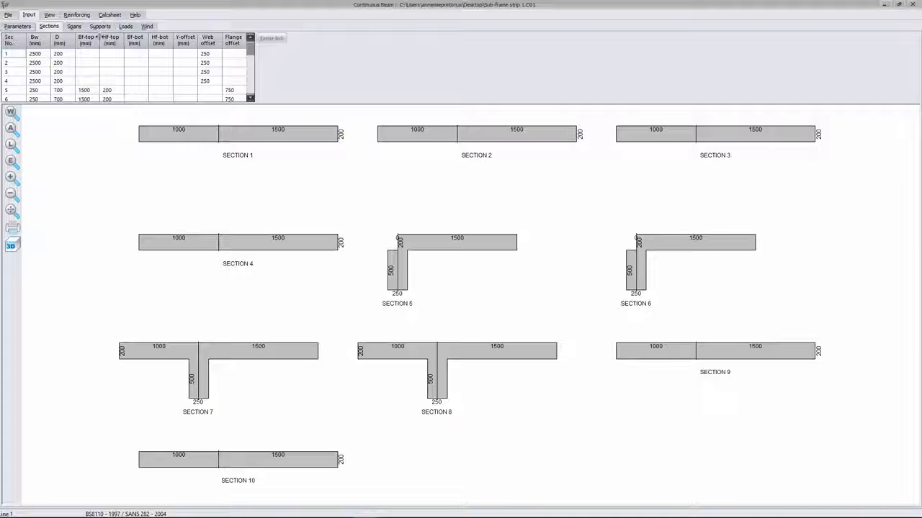
pyautogui.click(70, 27)
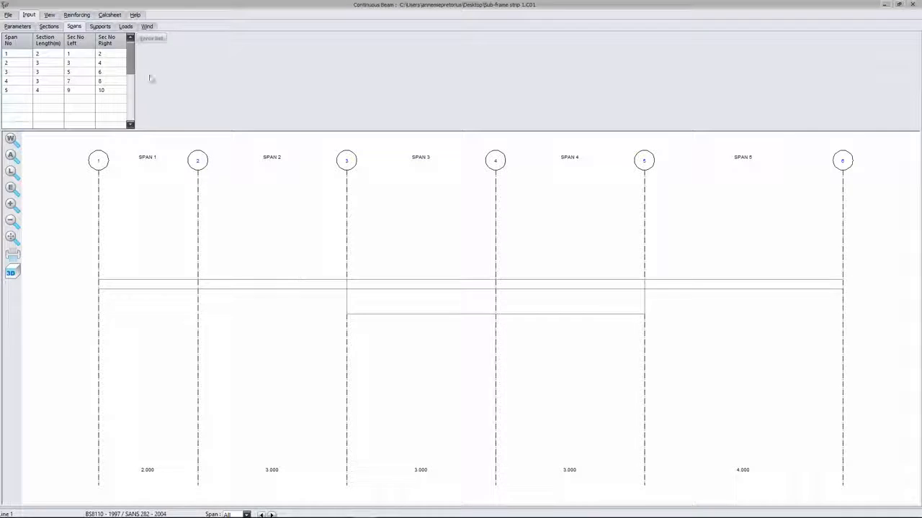
pyautogui.click(108, 27)
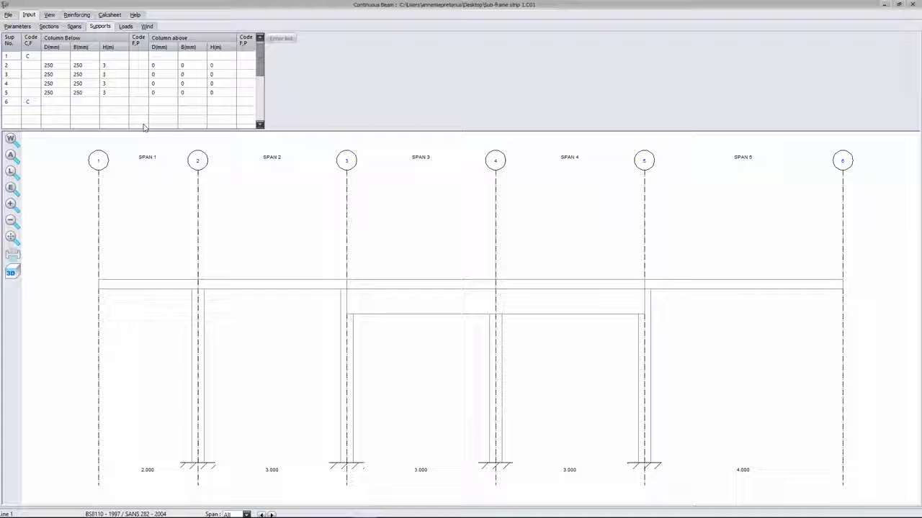
pyautogui.click(126, 27)
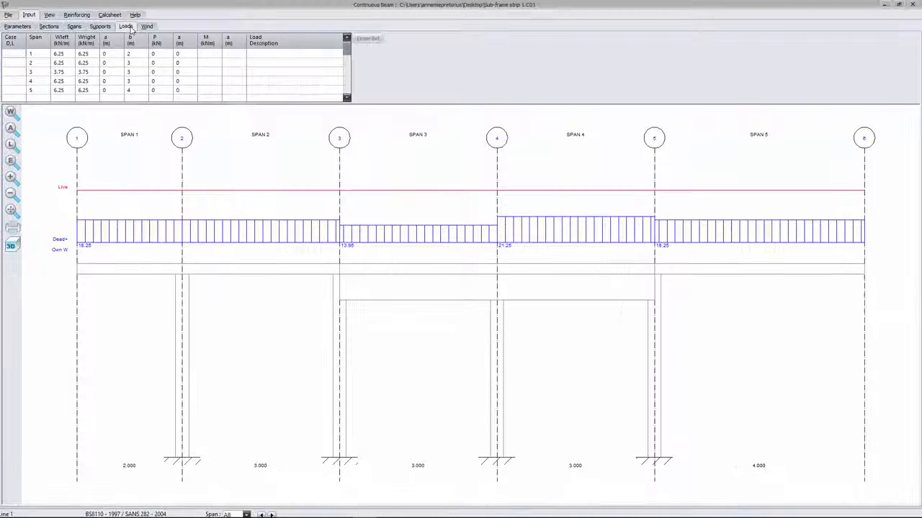
pyautogui.click(126, 26)
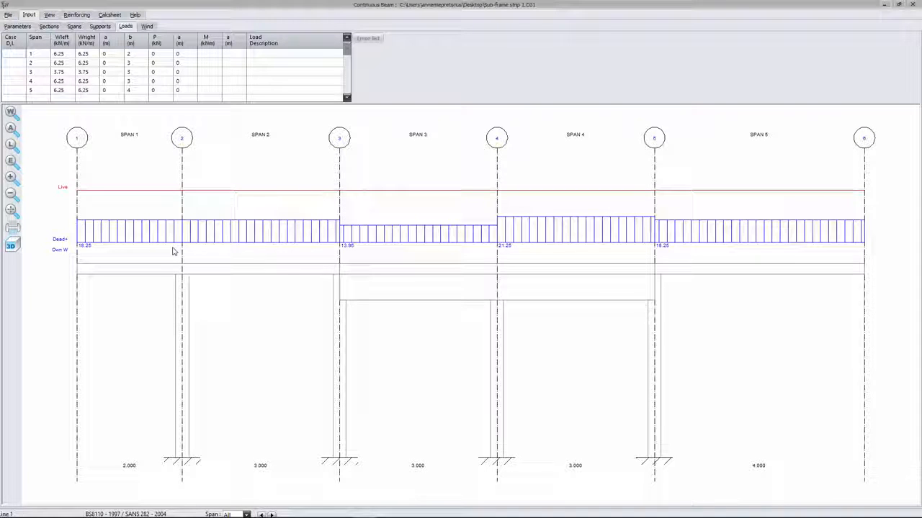
pyautogui.click(75, 12)
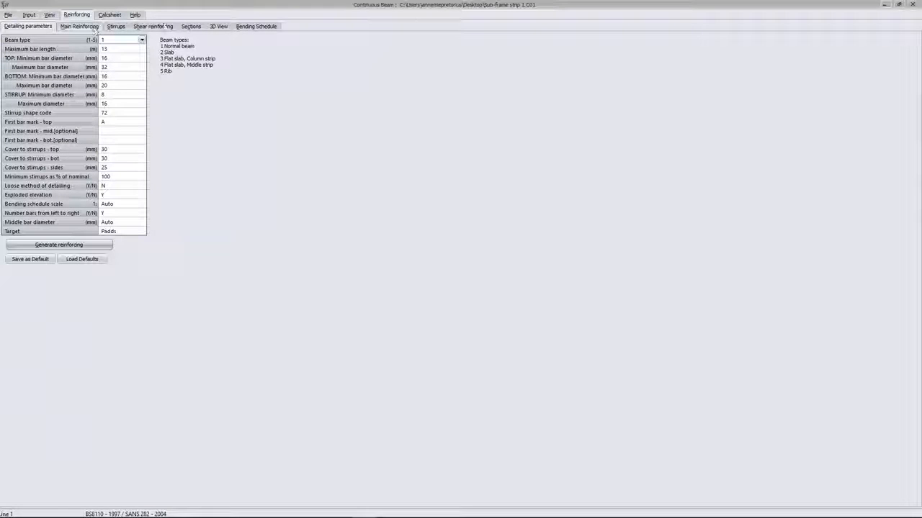
# Step: View the first strip in 3D, then return to Sumo
pyautogui.click(218, 27)
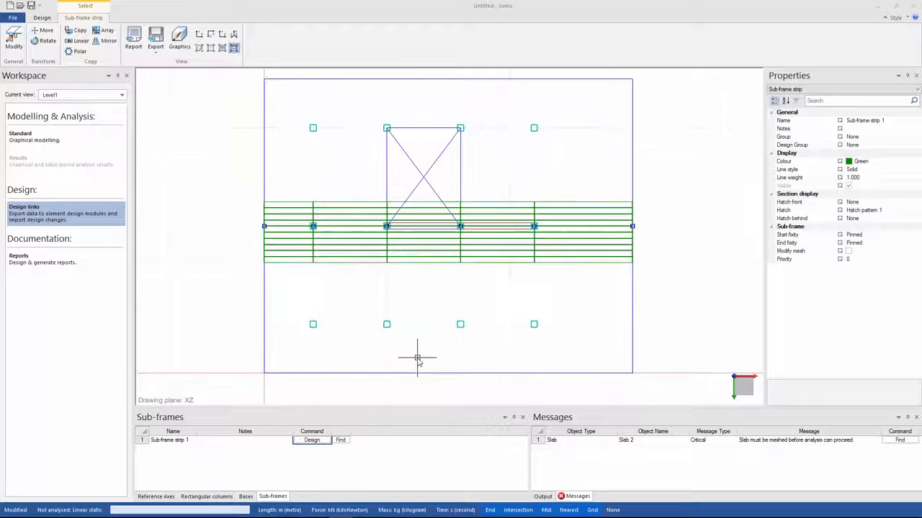
# Step: Pan down to the lower column row and start a new sub-frame strip
pyautogui.scroll(-3)
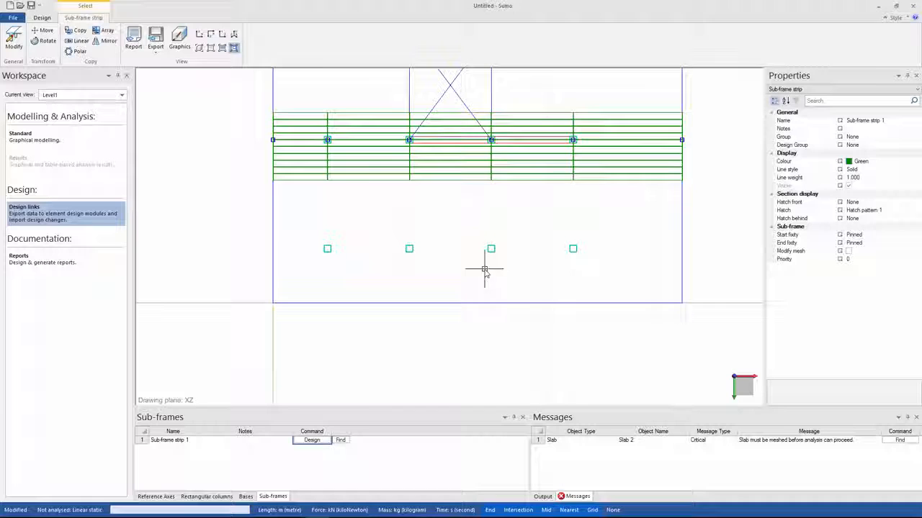
pyautogui.moveTo(232, 146)
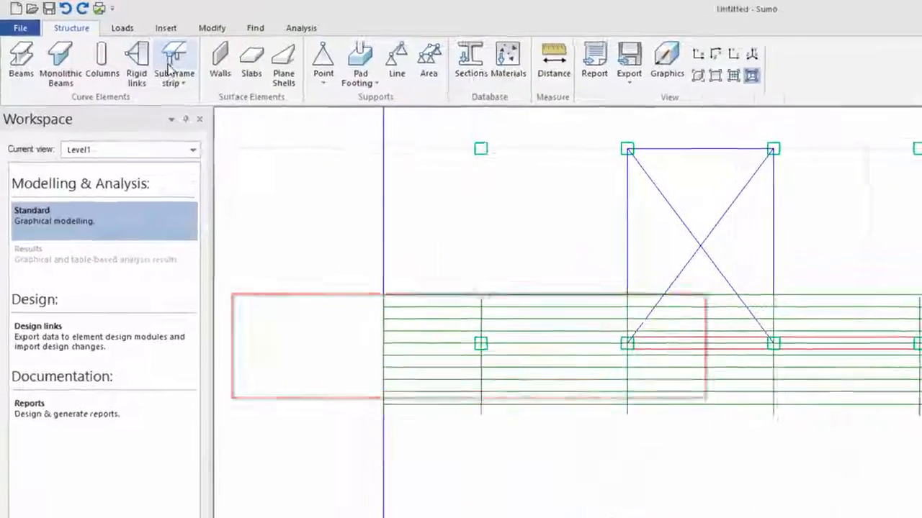
pyautogui.click(173, 61)
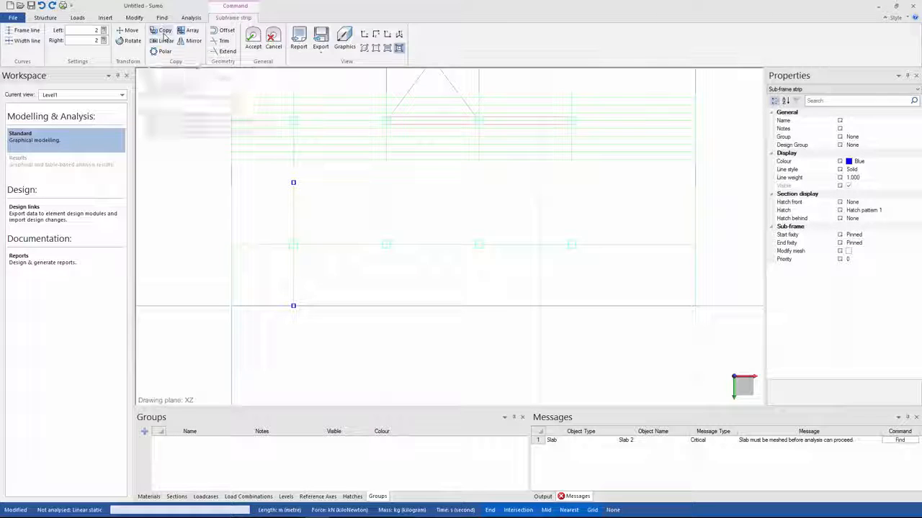
# Step: Complete the second strip and export it to Continuous Beam as Sub-frame strip 2
pyautogui.click(161, 30)
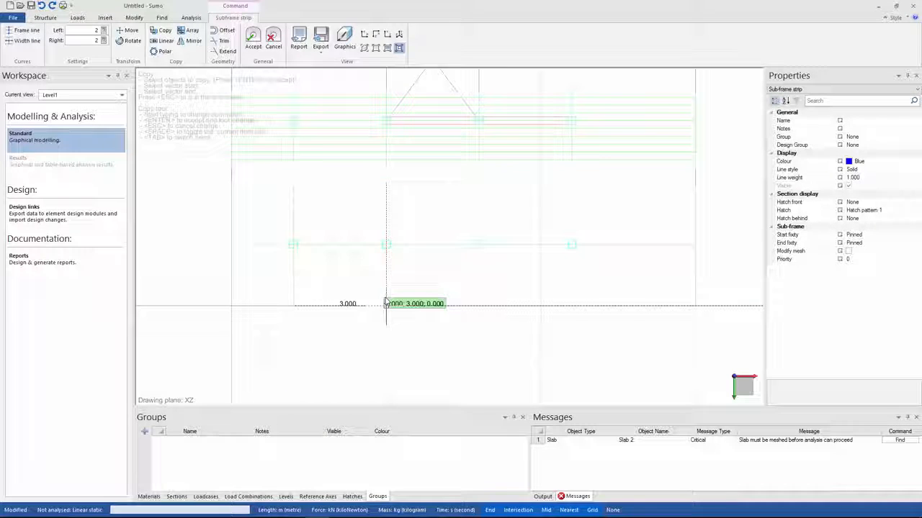
pyautogui.moveTo(478, 303)
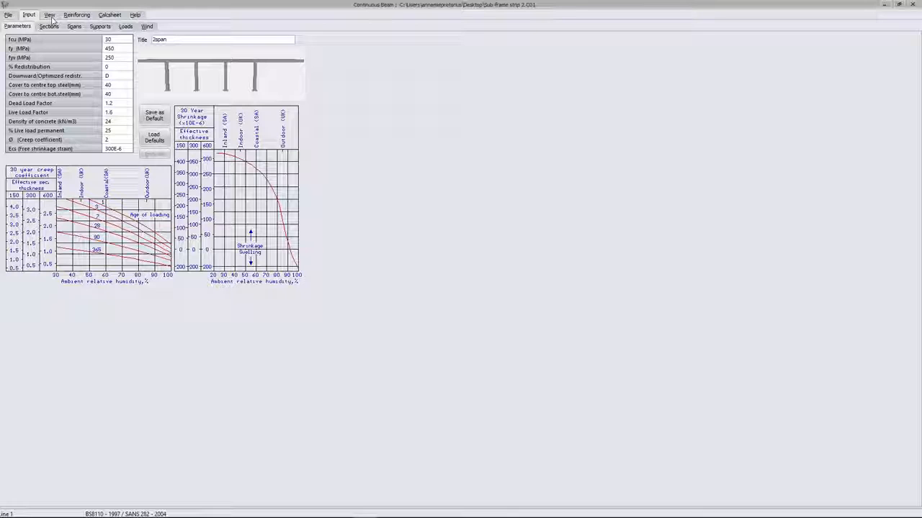
# Step: View Sub-frame strip 2 in 3D, then review its five spans in the Spans tab
pyautogui.click(74, 13)
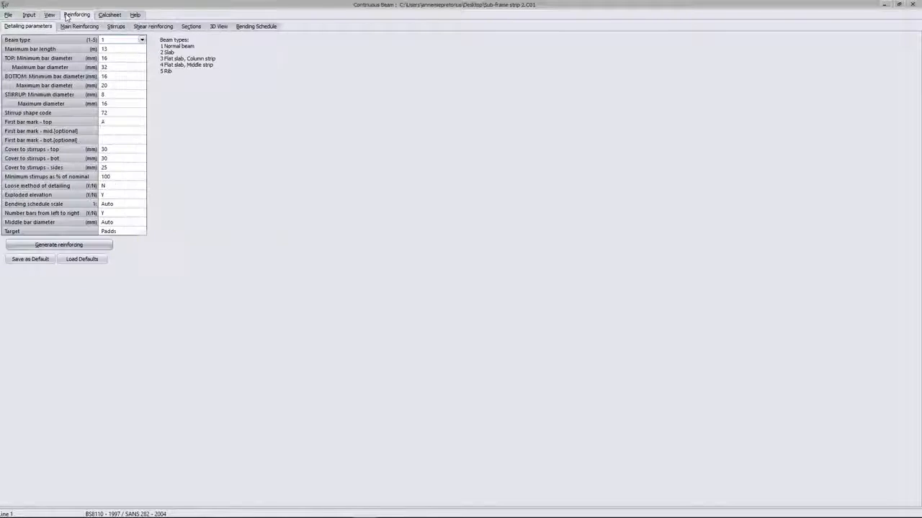
pyautogui.click(220, 26)
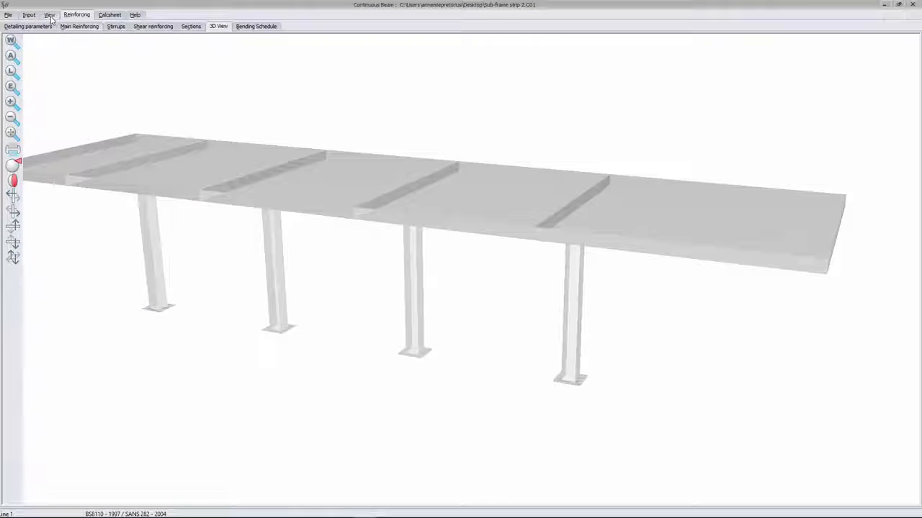
pyautogui.click(29, 13)
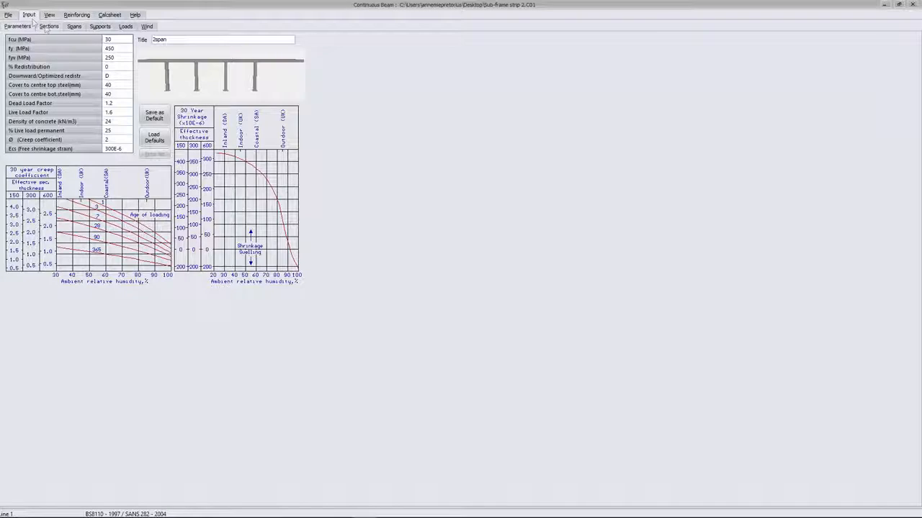
pyautogui.click(71, 27)
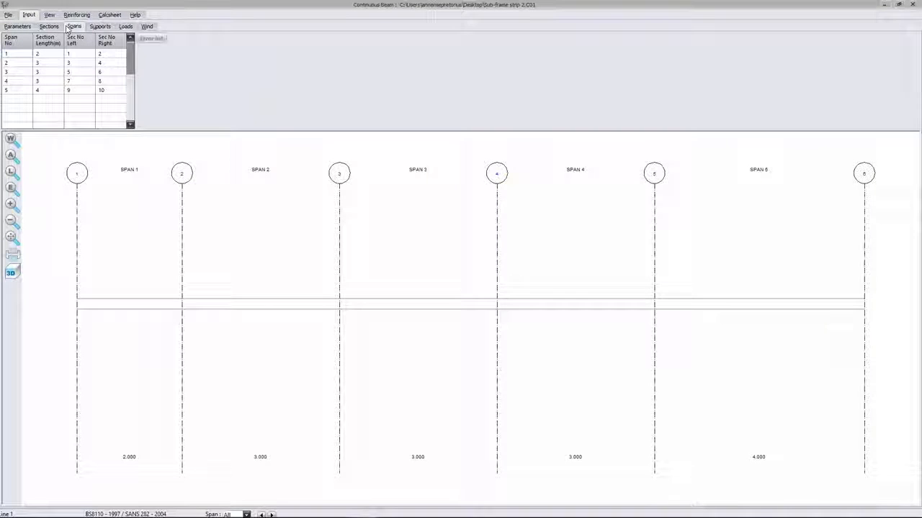